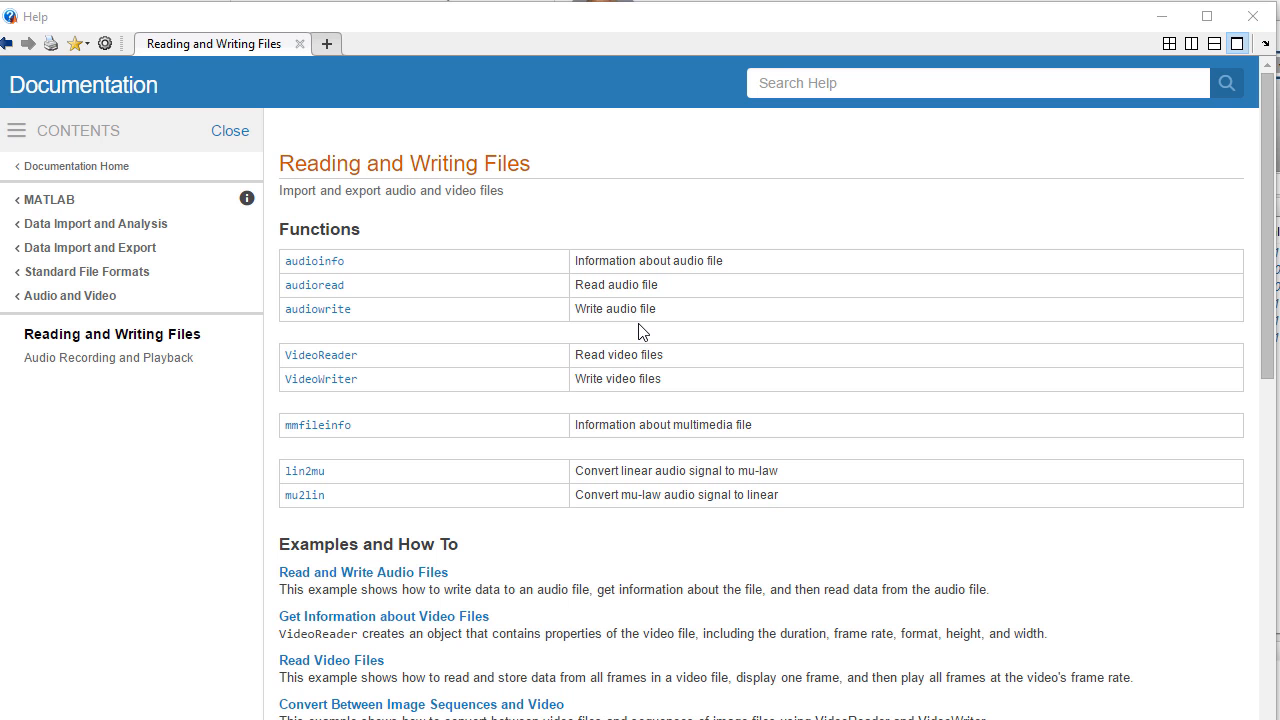
mouse_move(321, 355)
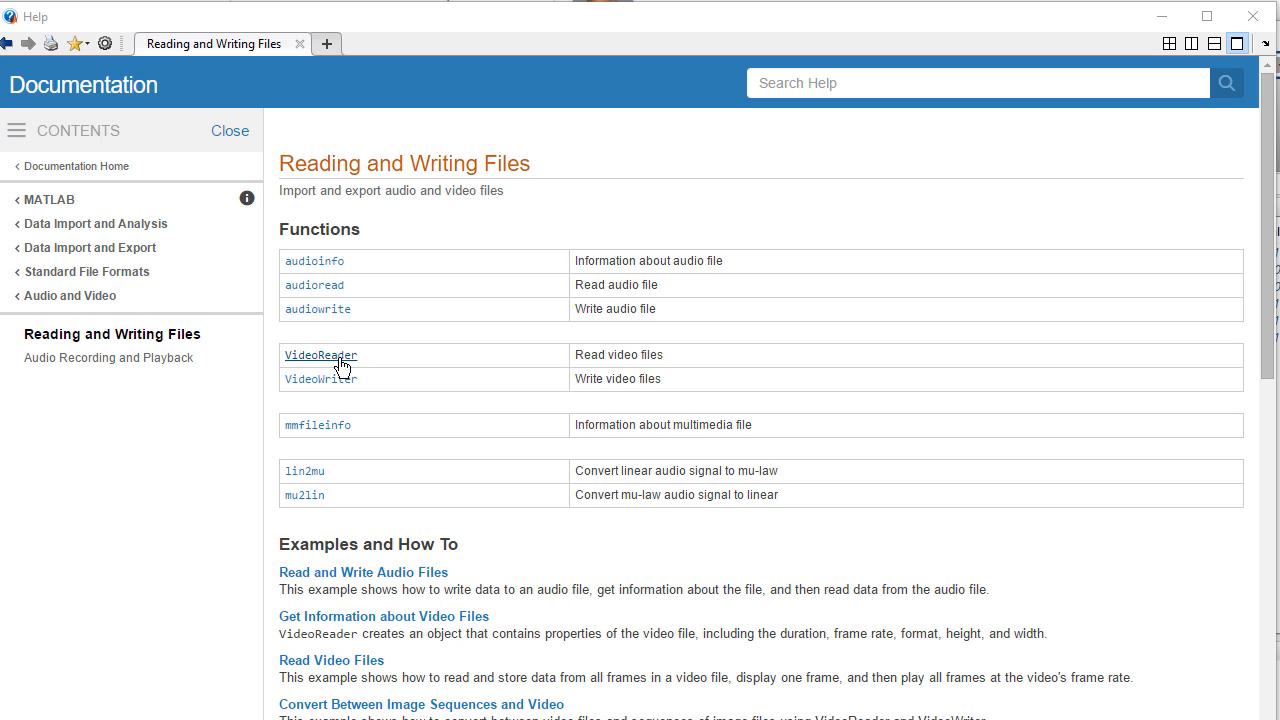
- Browse the VideoReader reference, then the Supported Video File Formats table, highlighting MPEG
left_click(321, 355)
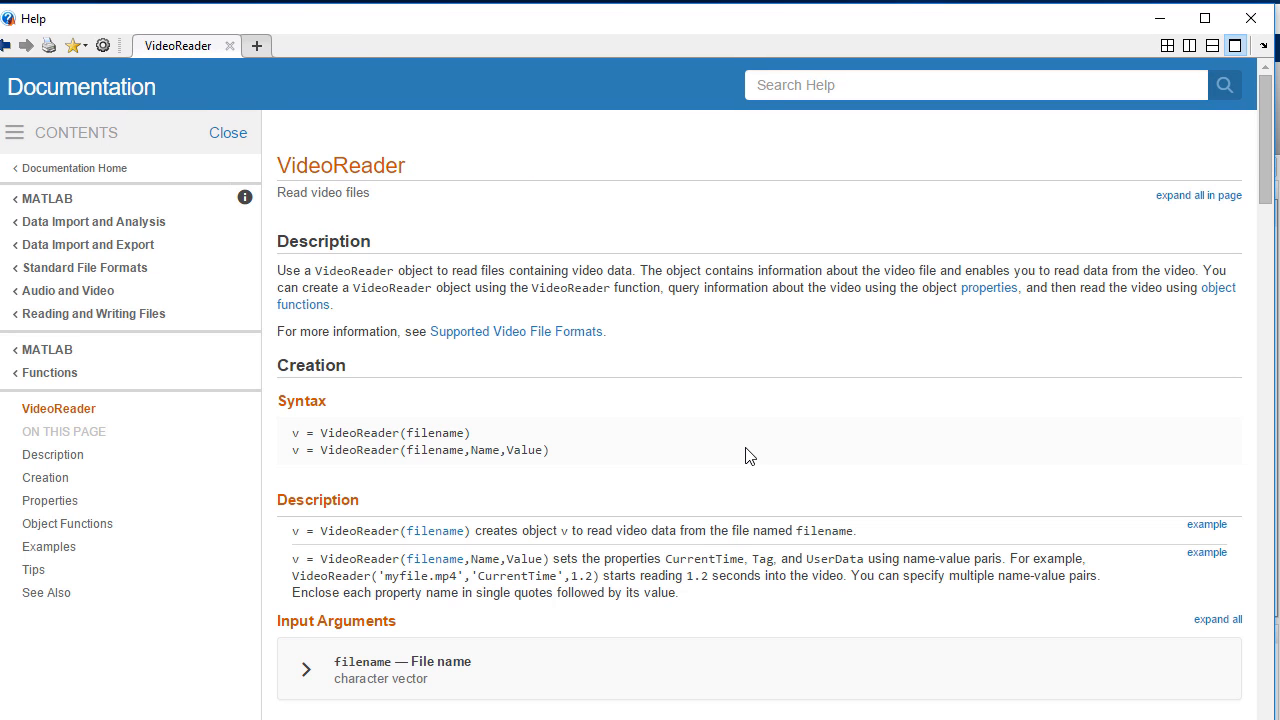
left_click(516, 331)
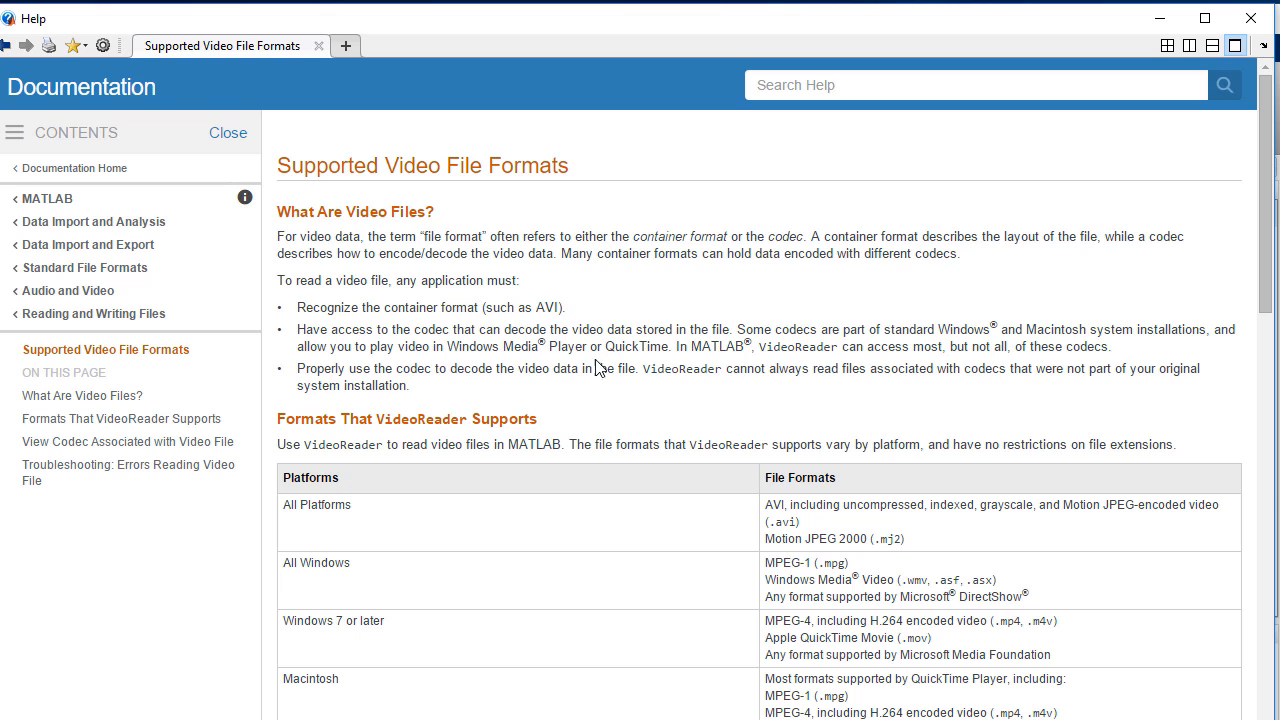
double_click(773, 504)
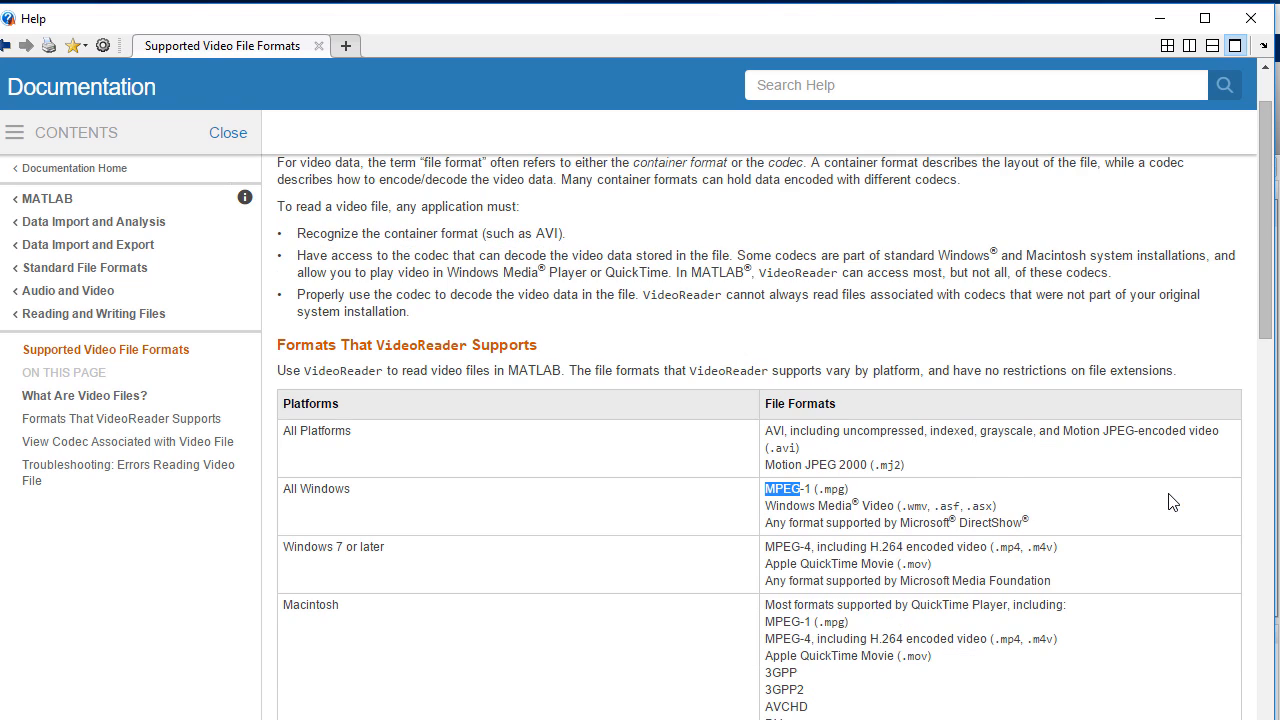
scroll("down", 3)
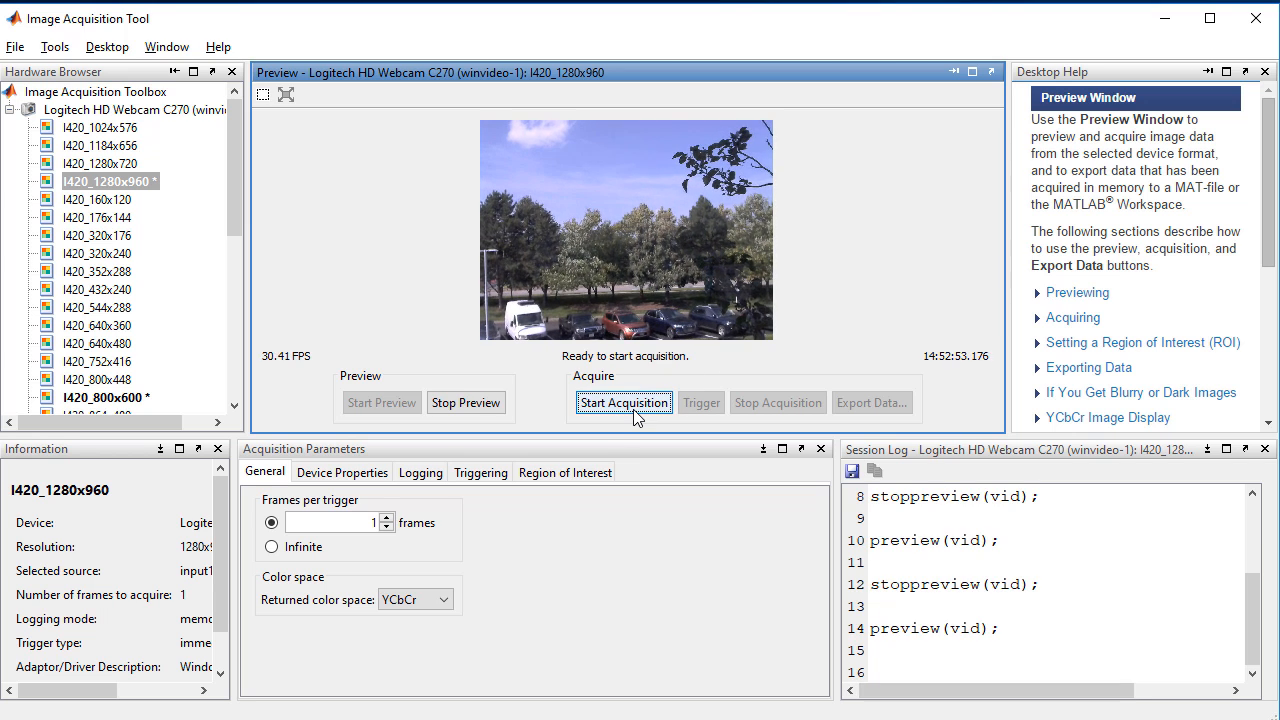
- Start acquisition from the Logitech webcam preview in Image Acquisition Tool
left_click(623, 402)
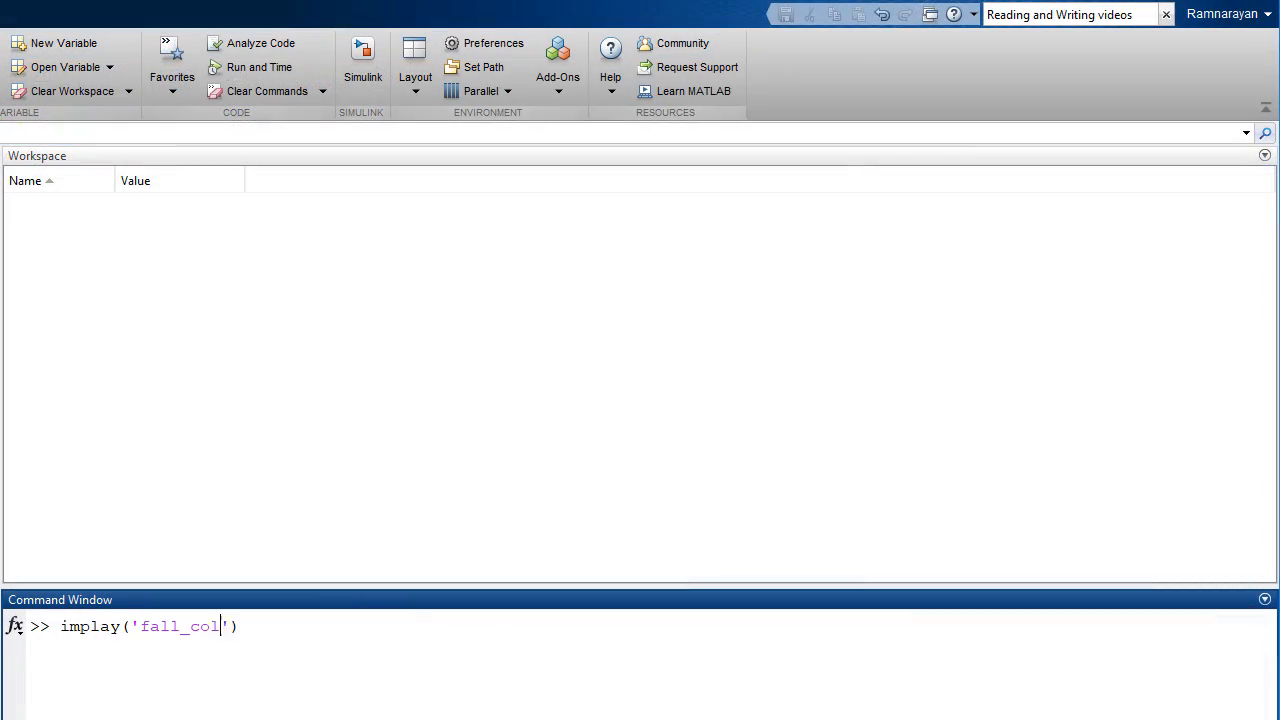
- Open fall_color.mp4 with implay, play it, and use Playback > Jump To
key("enter")
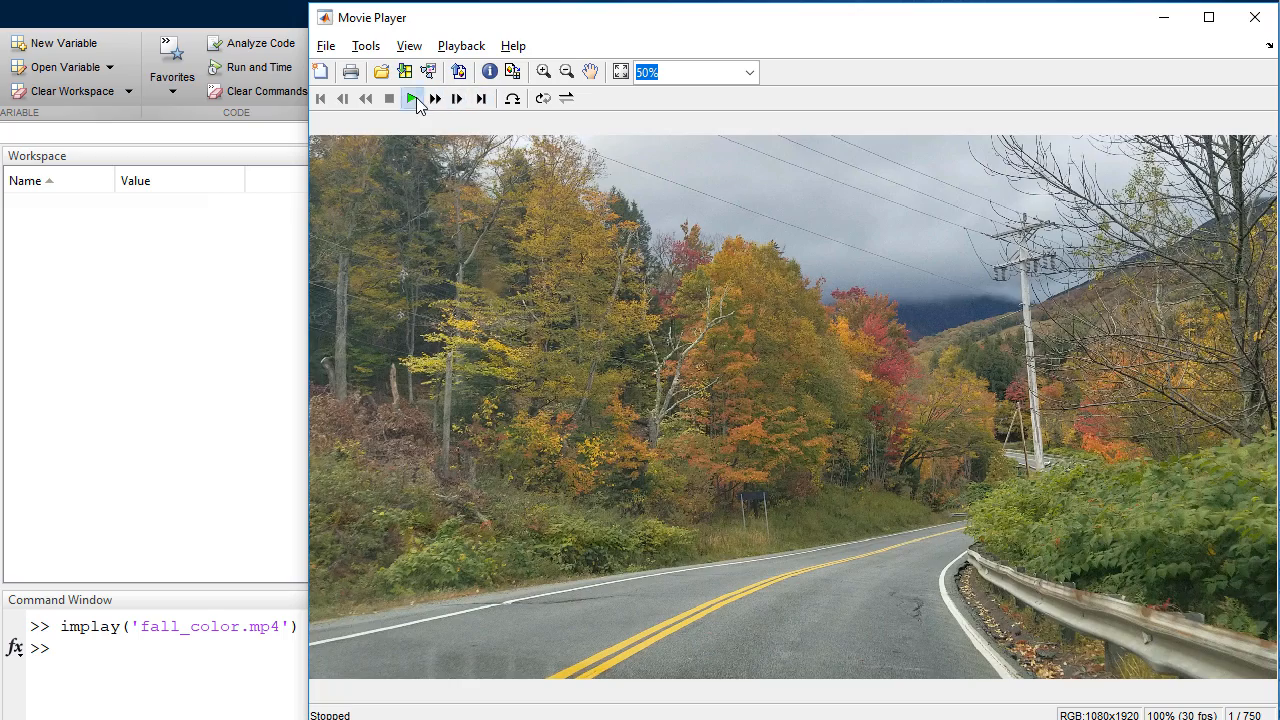
left_click(412, 98)
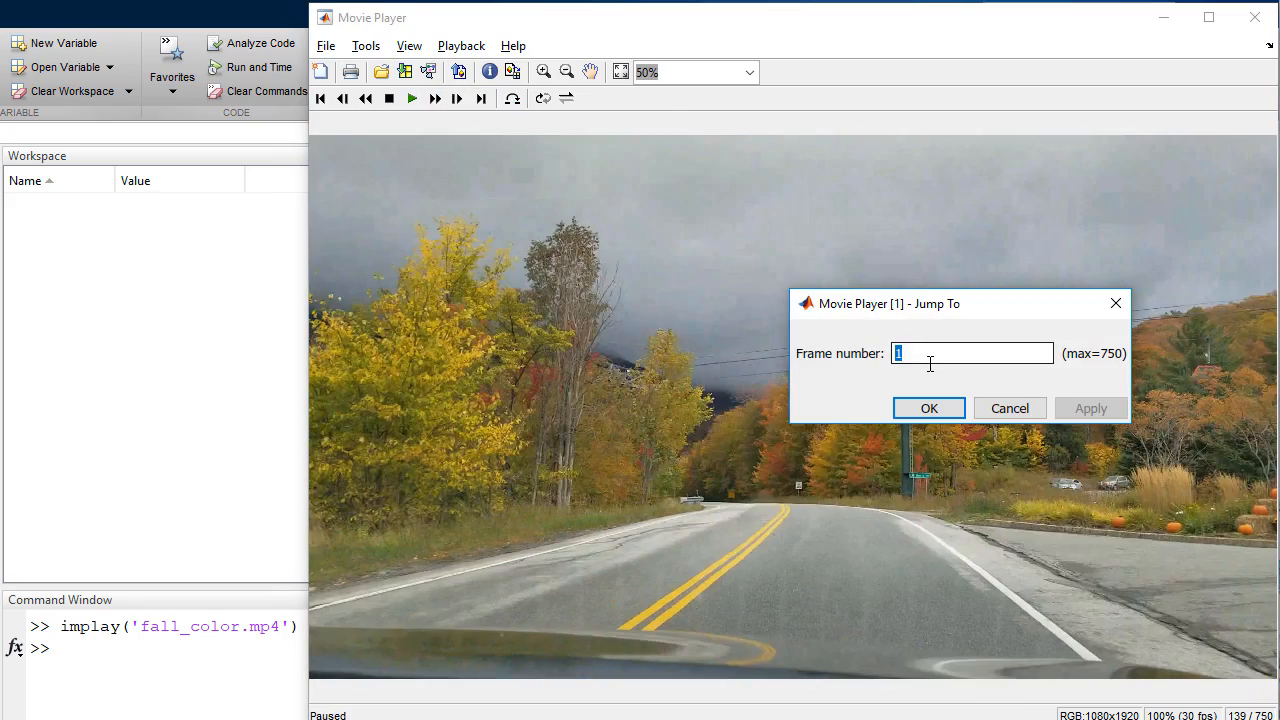
left_click(461, 46)
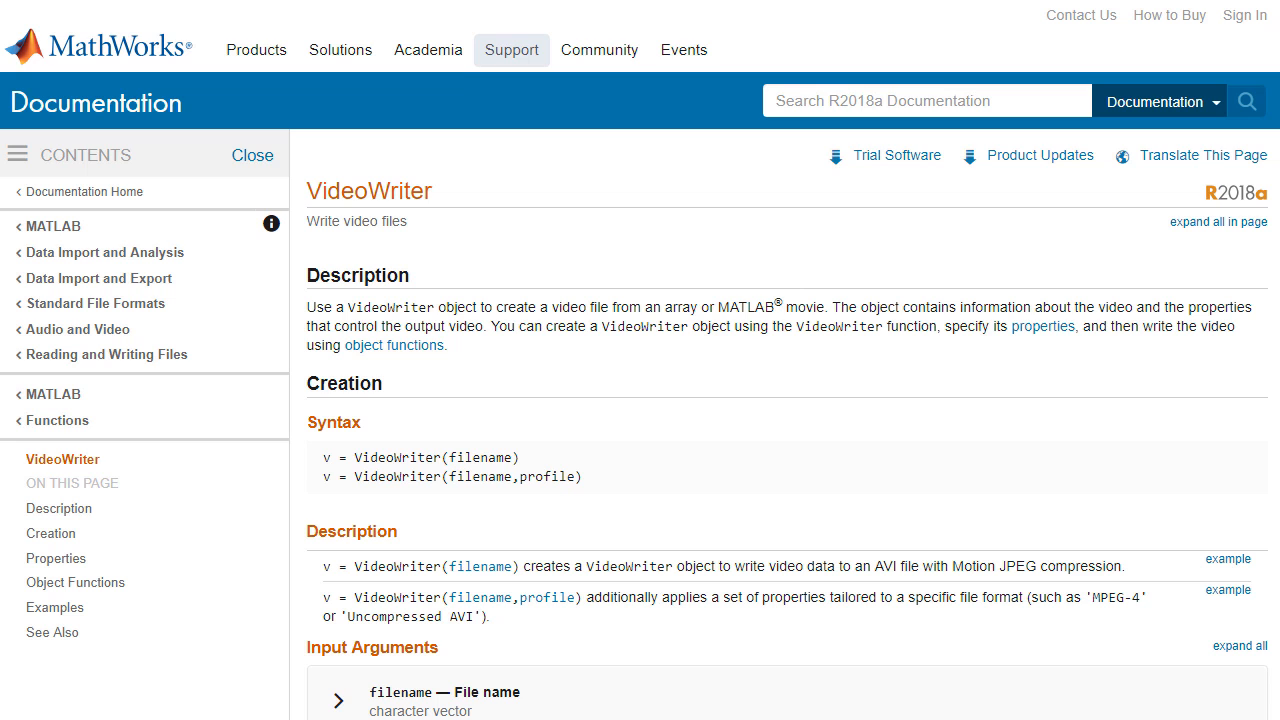
mouse_move(1228, 589)
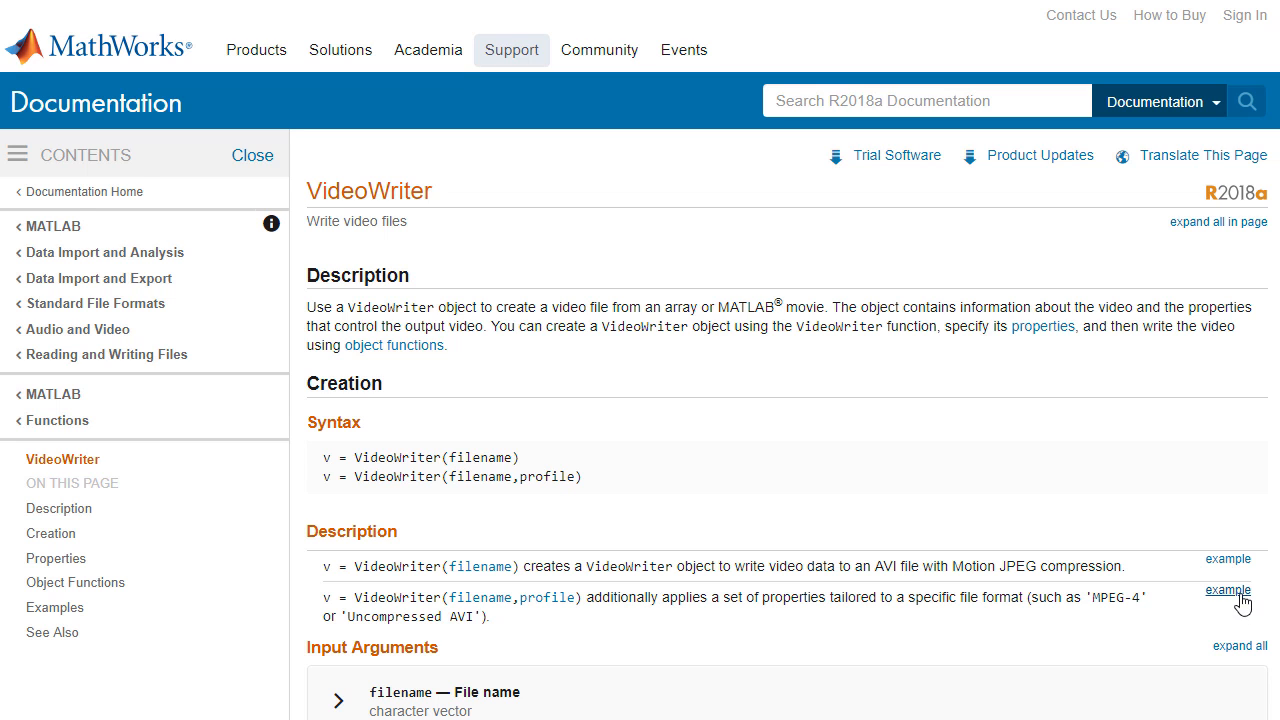
- Scroll the VideoWriter page down to the profile input argument's file types
scroll("down", 3)
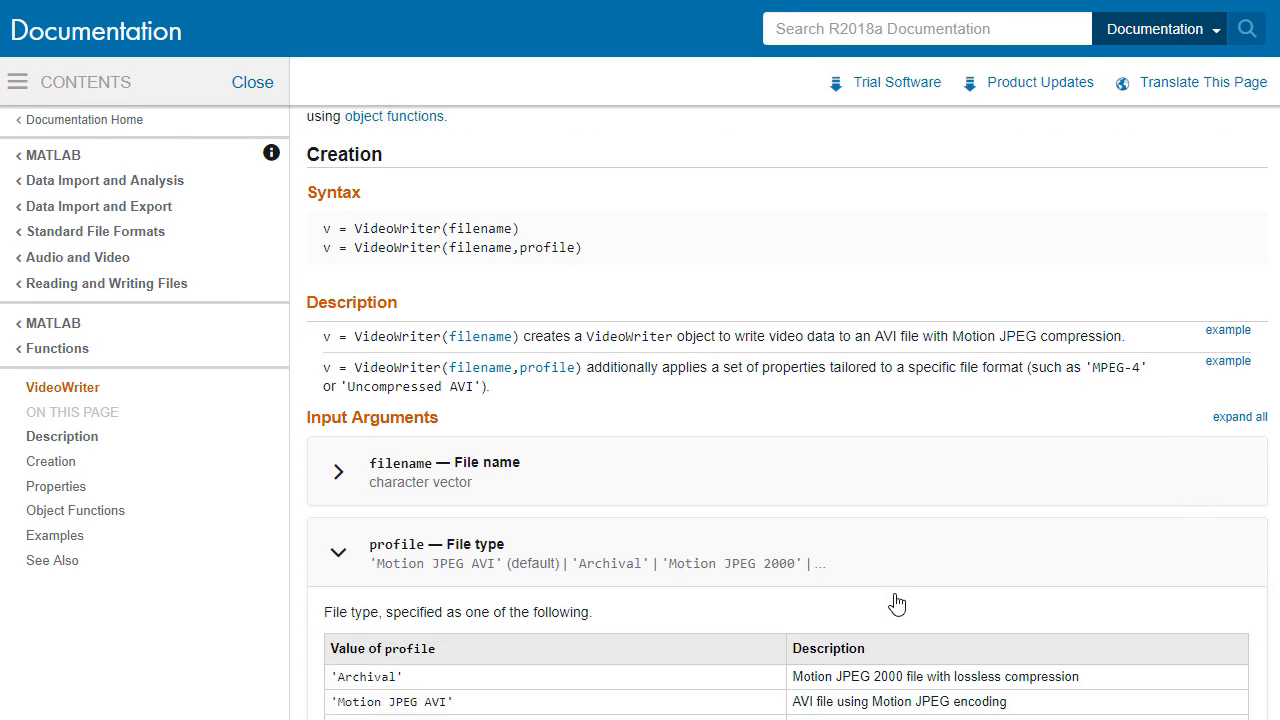
scroll("down", 3)
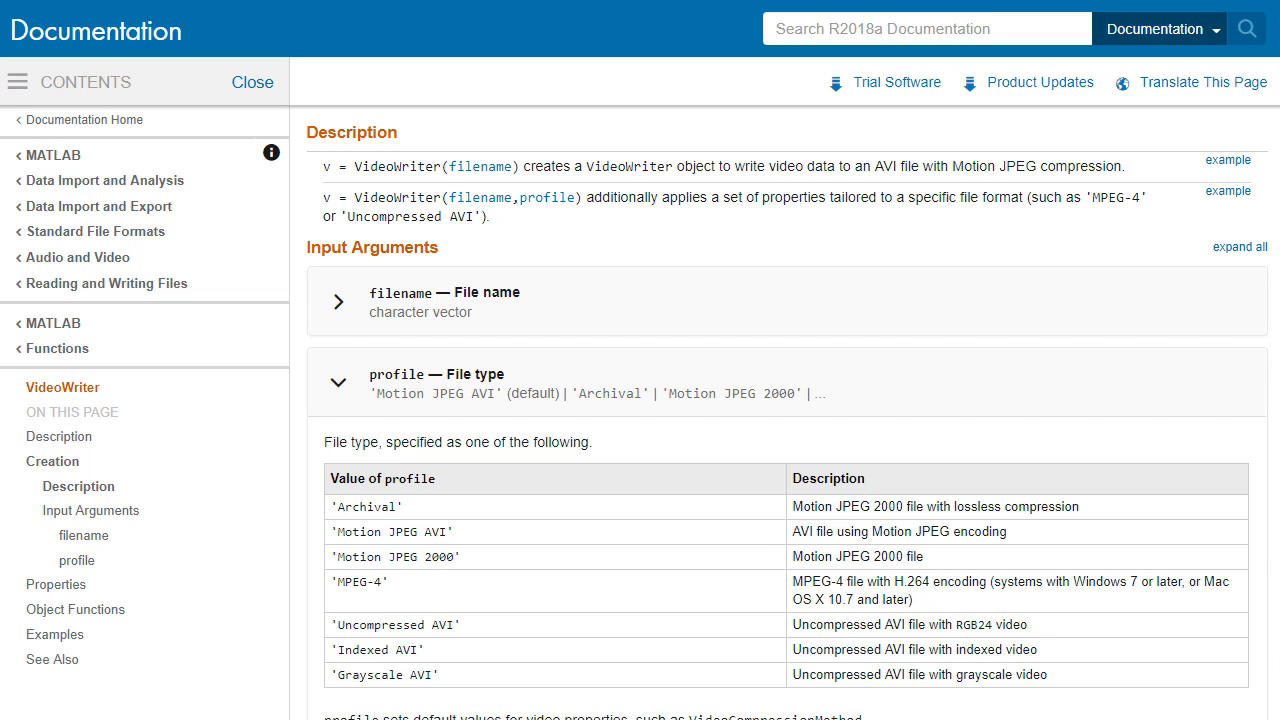
scroll("down", 3)
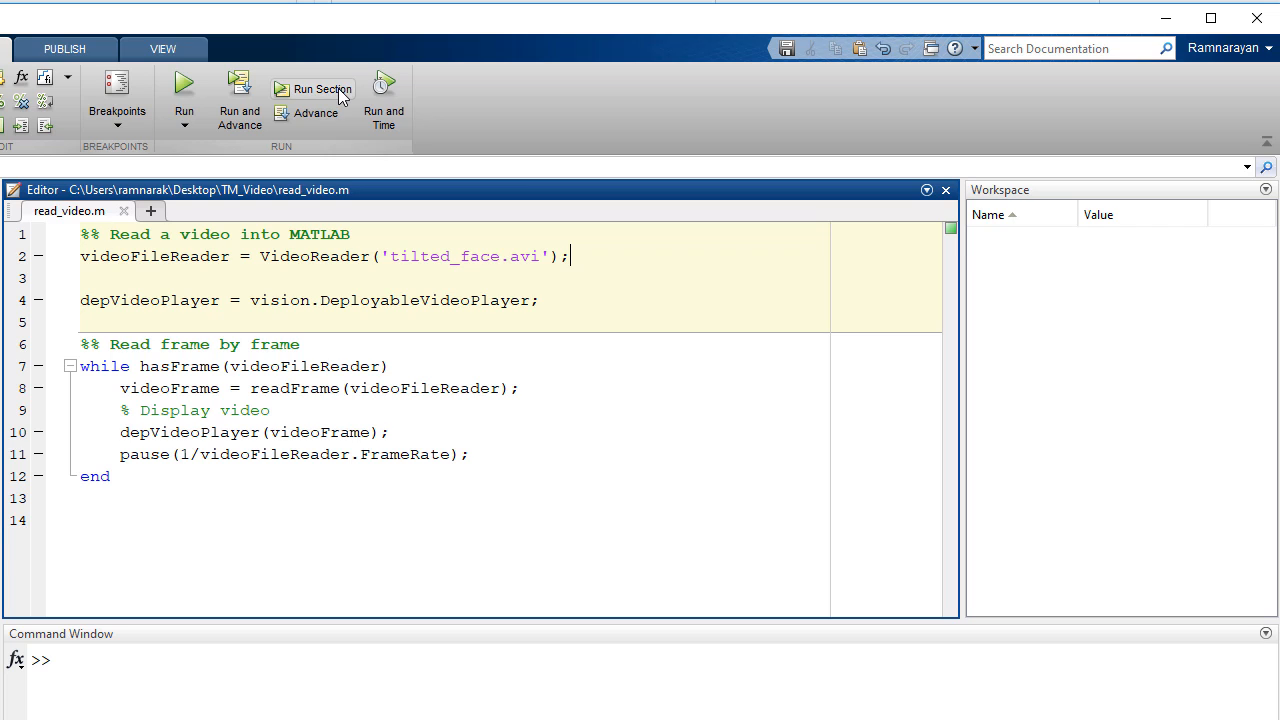
- Run the reader/player setup section, then the frame-by-frame loop playing tilted_face.avi
left_click(314, 89)
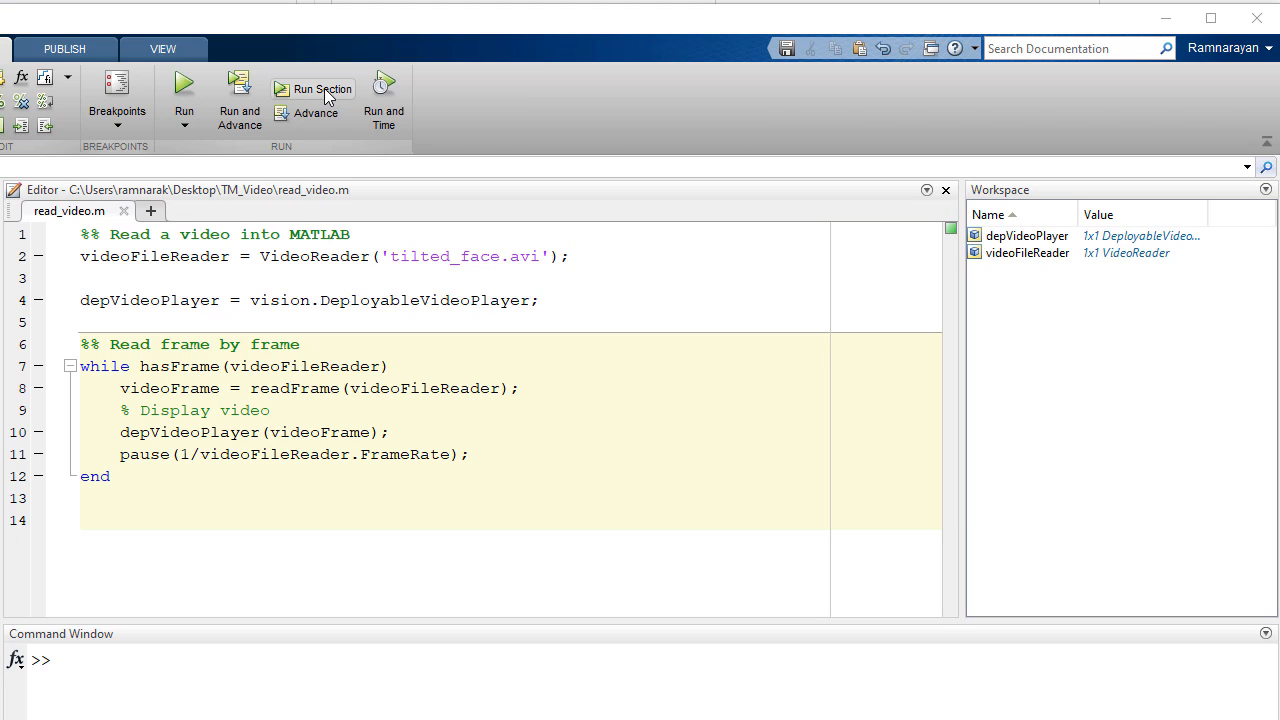
left_click(322, 89)
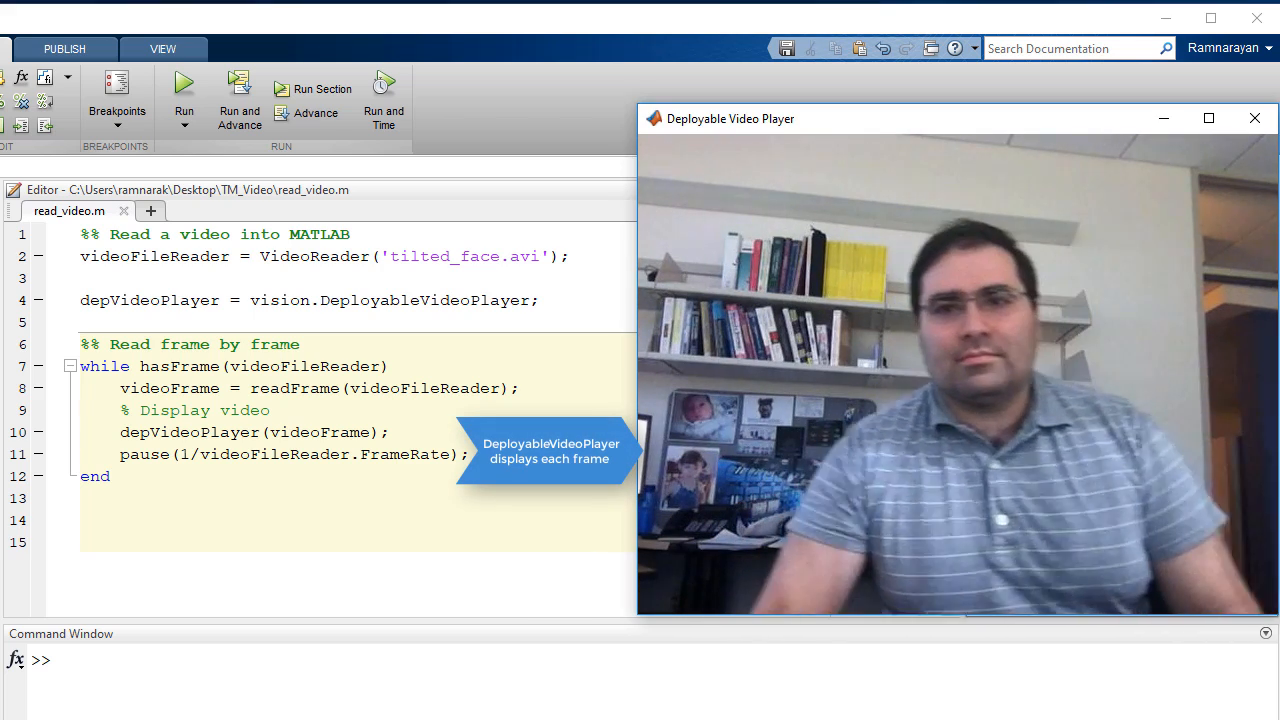
- Add a vision.CascadeObjectDetector and draw its bbox on each frame with insertShape 'Rectangle'
type("faceDetector =")
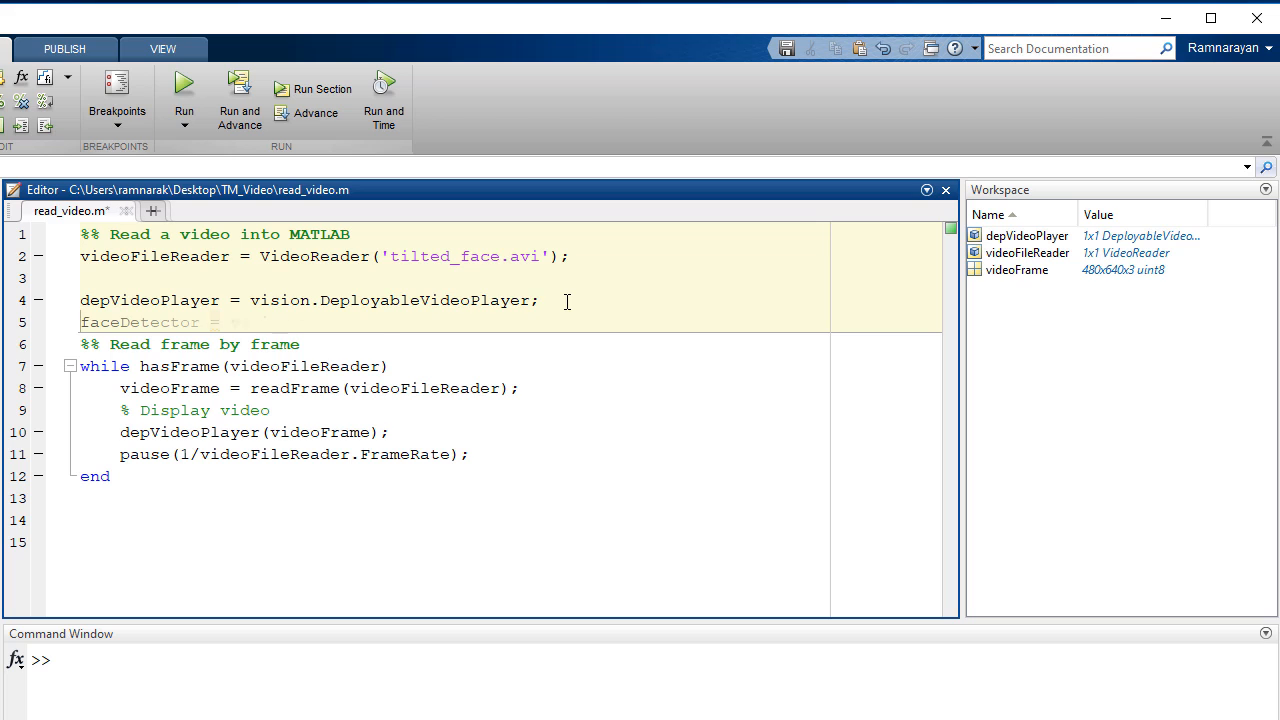
type("vision.CascadeObjectDetector();")
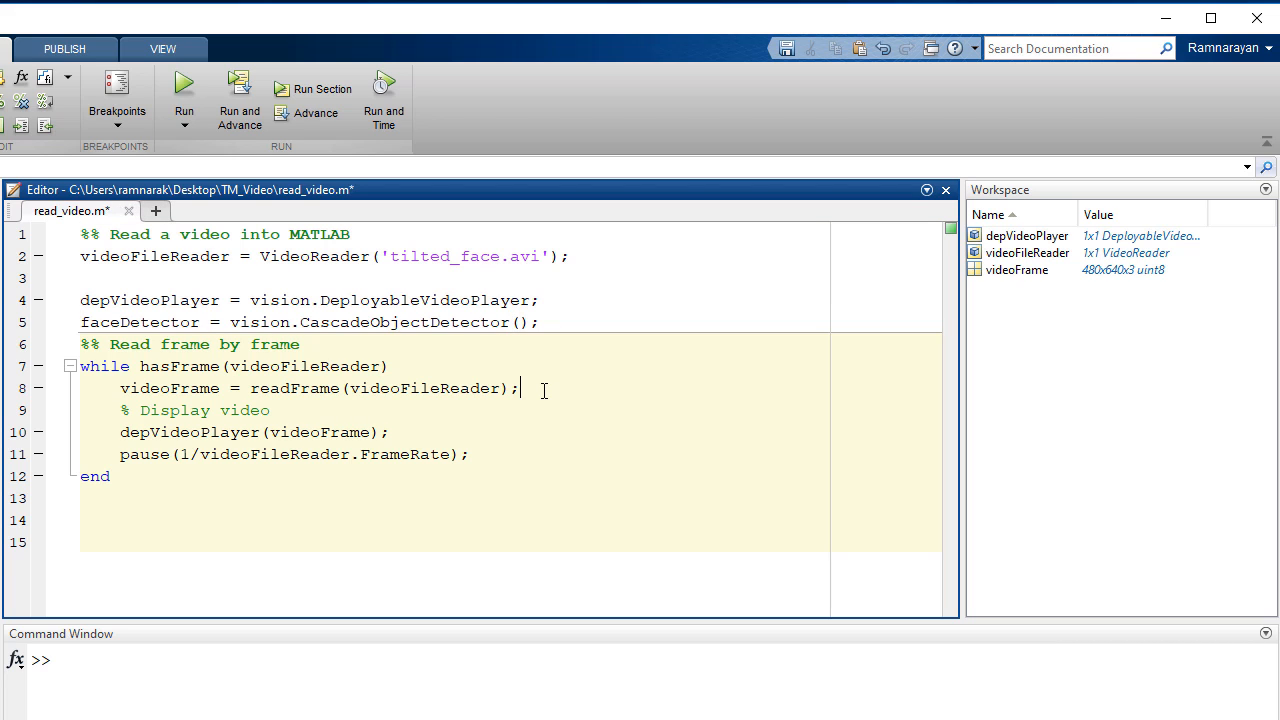
type("bbox = faceDetector(videoFrame);")
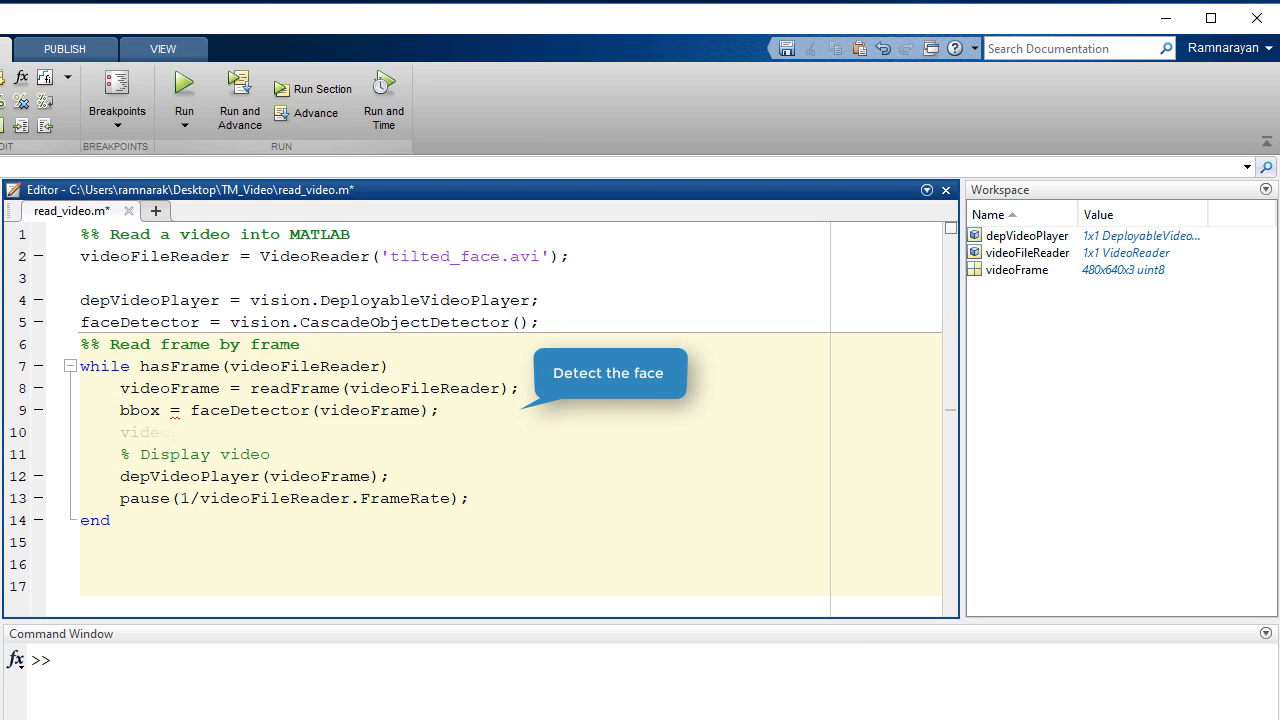
type("videoFrame = insertShape(videoFrame, 'Rectangle', bbox);")
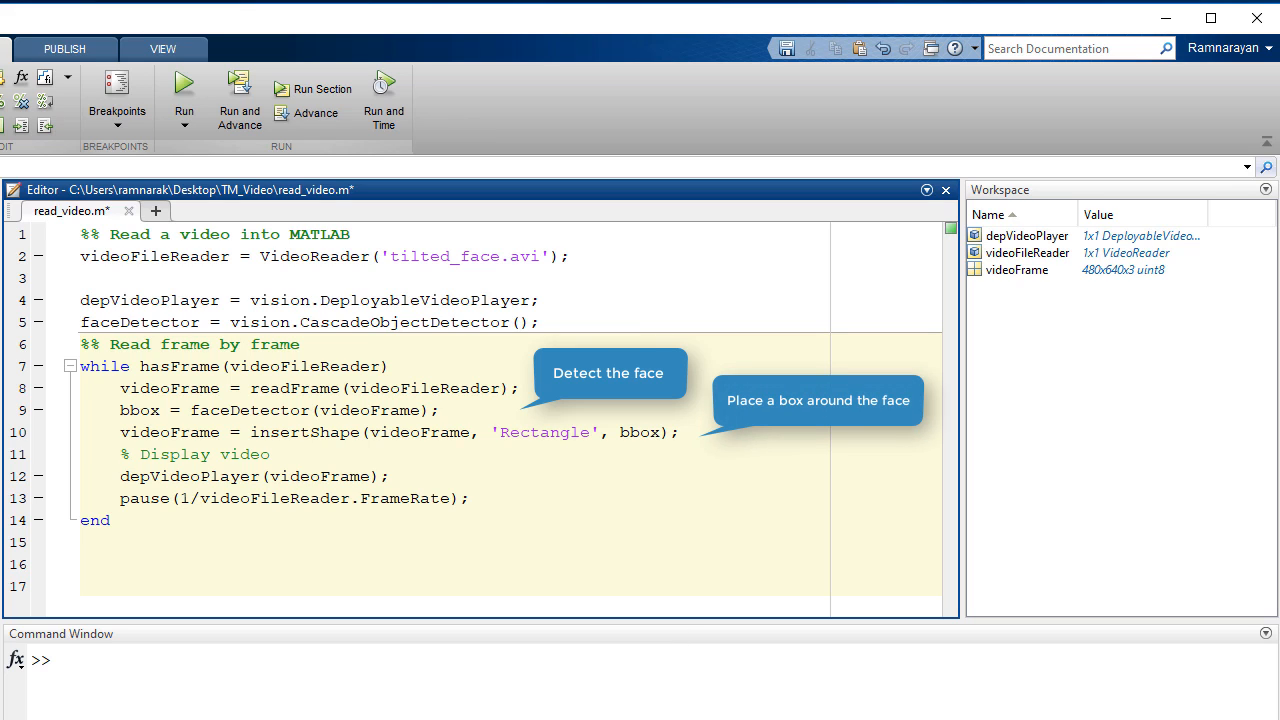
type("myVideo = VideoWriter('myFile.avi');")
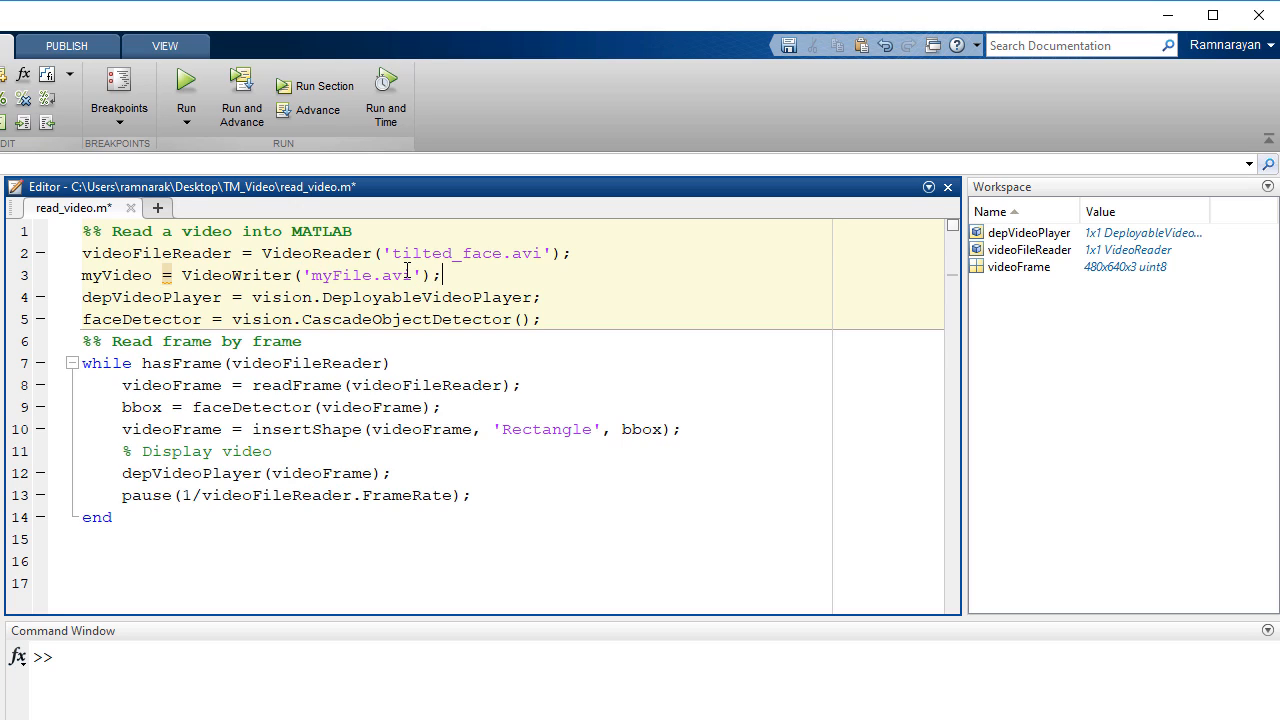
- Type myVideo = VideoWriter('myFile.avi') on line 3
type("writeVideo(myVideo, videoFrame);")
left_click(495, 657)
type("implay('myFile.avi')")
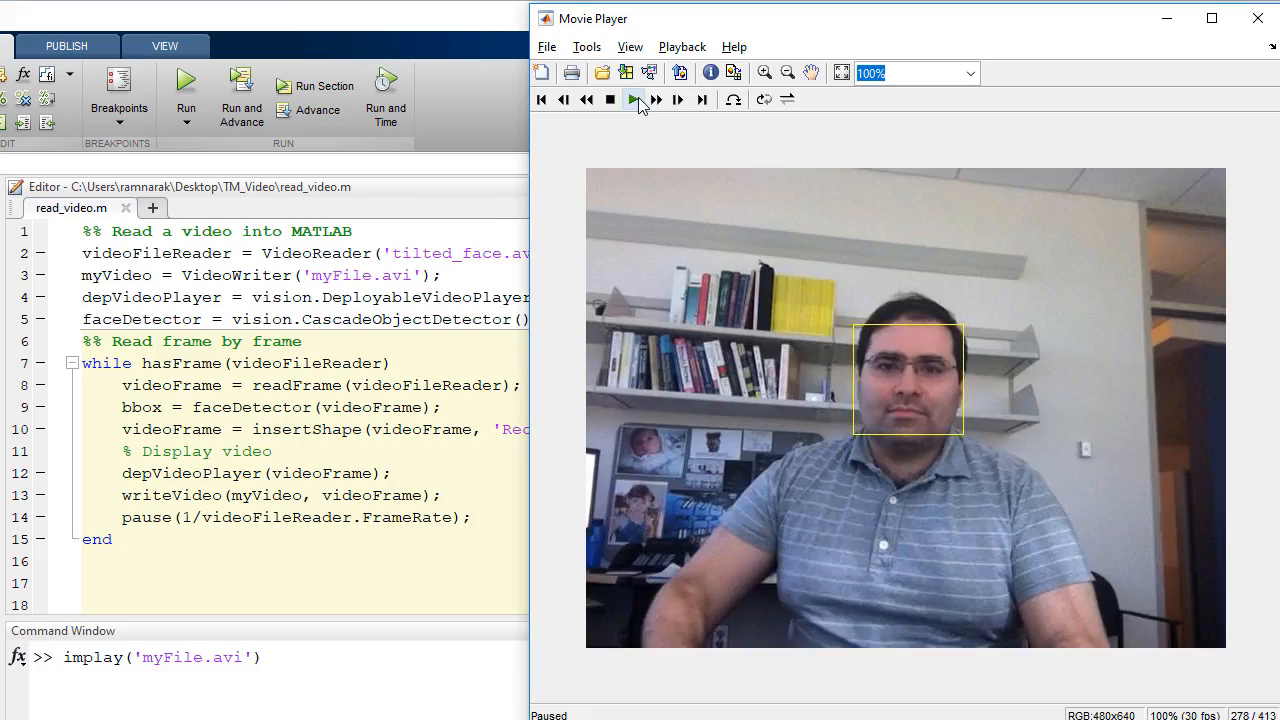
- Play myFile.avi in the Movie Player, with the rectangle tracking the face
left_click(633, 99)
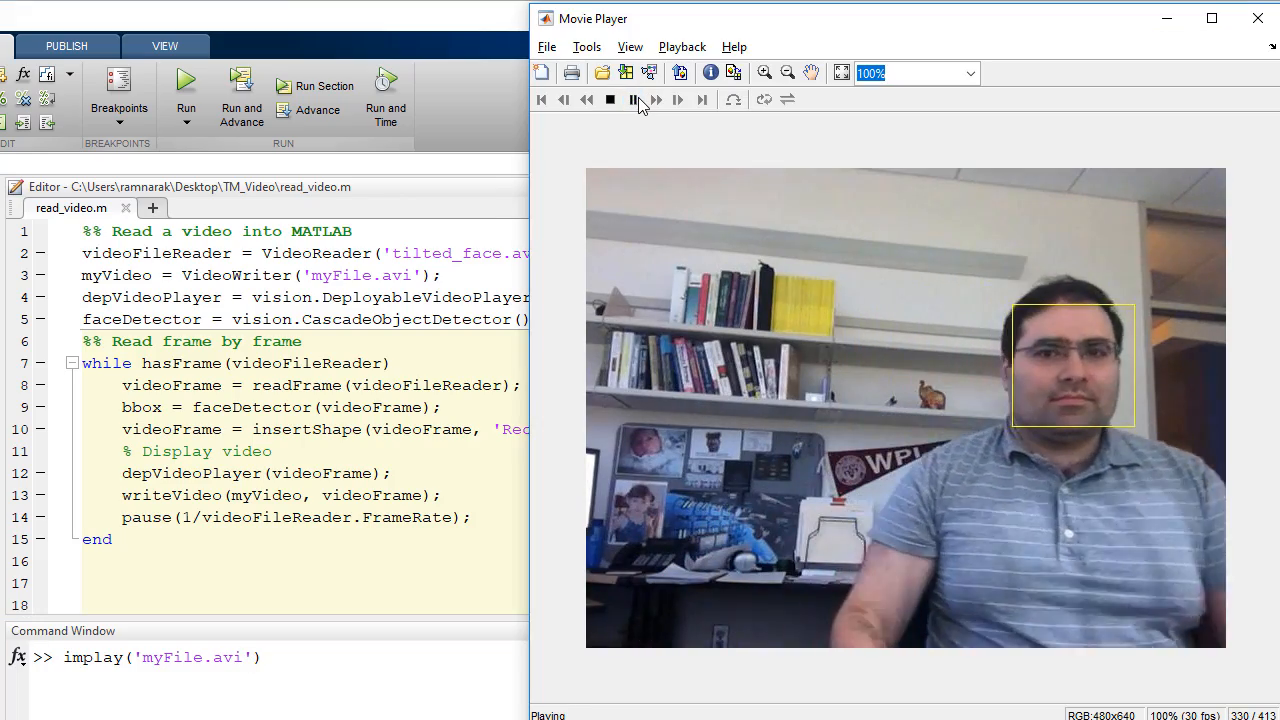